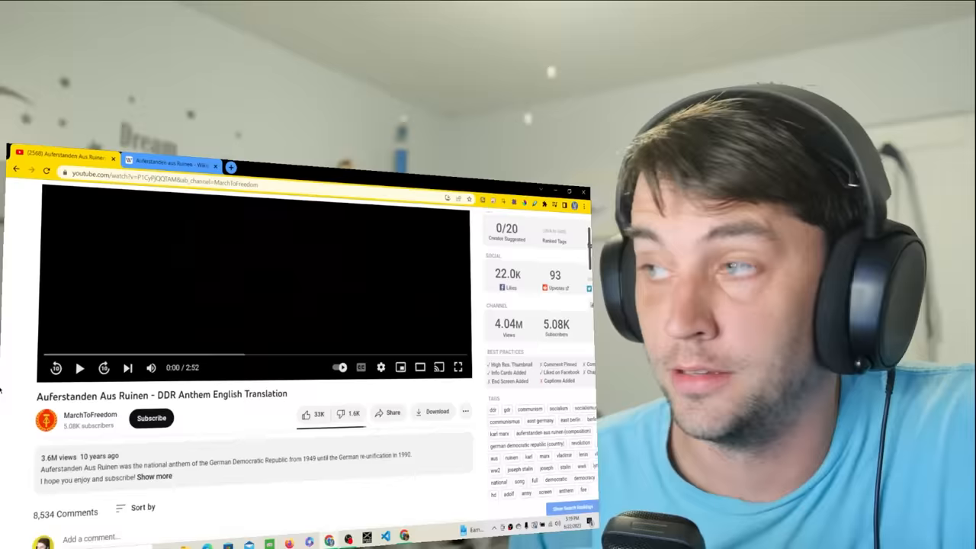
# Switch to the Wikipedia 'Auferstanden aus Ruinen' tab showing its background and history
pyautogui.click(172, 158)
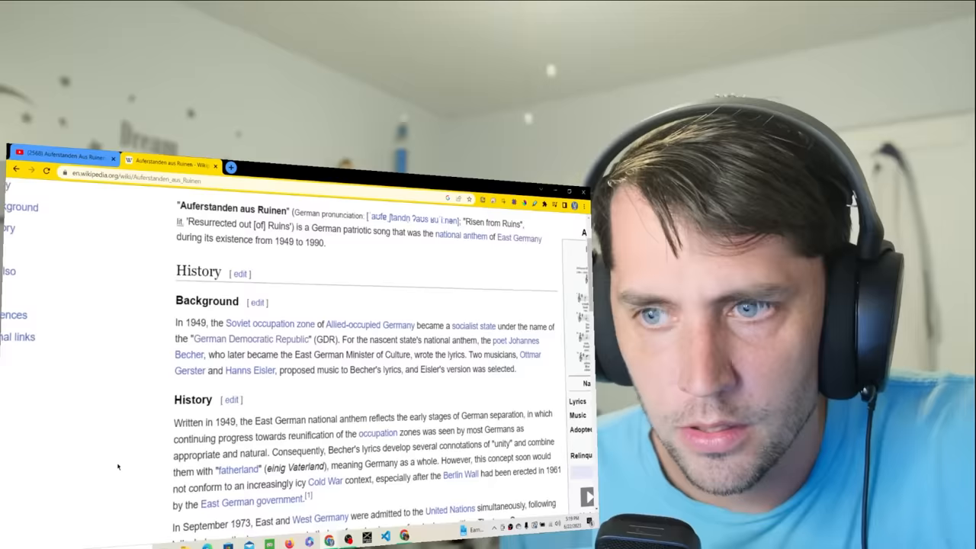
# Return to the YouTube tab with the DDR anthem English translation video
pyautogui.click(65, 157)
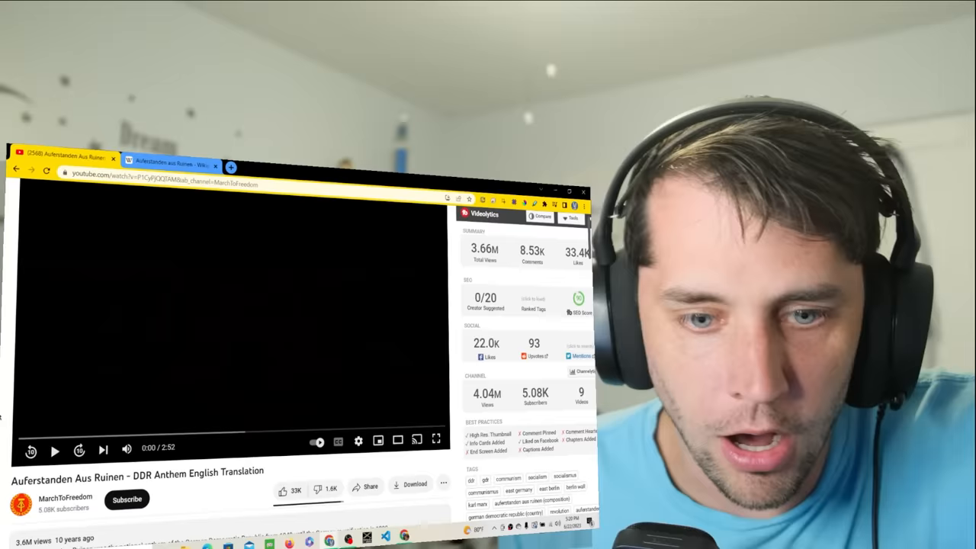
# Play the DDR anthem English translation video until the East German flag near its end
pyautogui.click(435, 447)
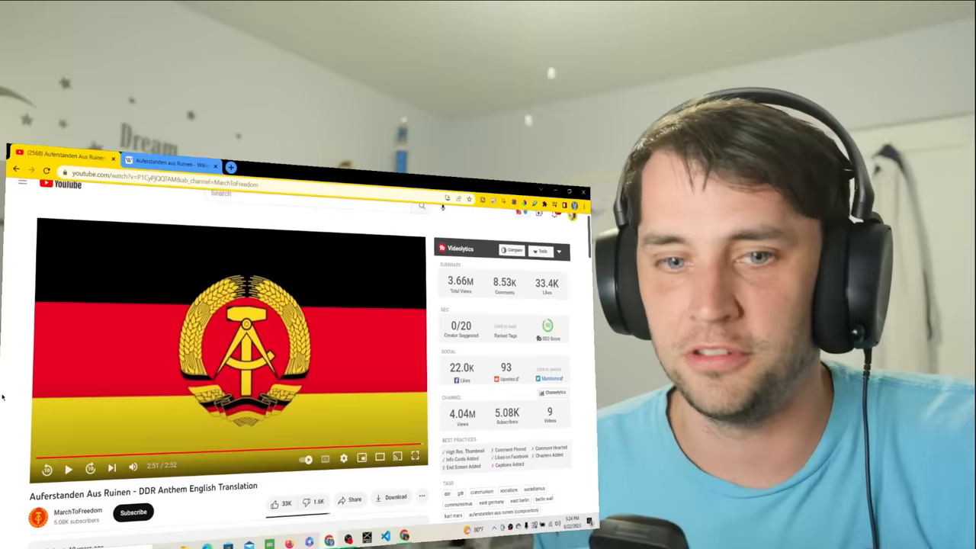
pyautogui.click(173, 162)
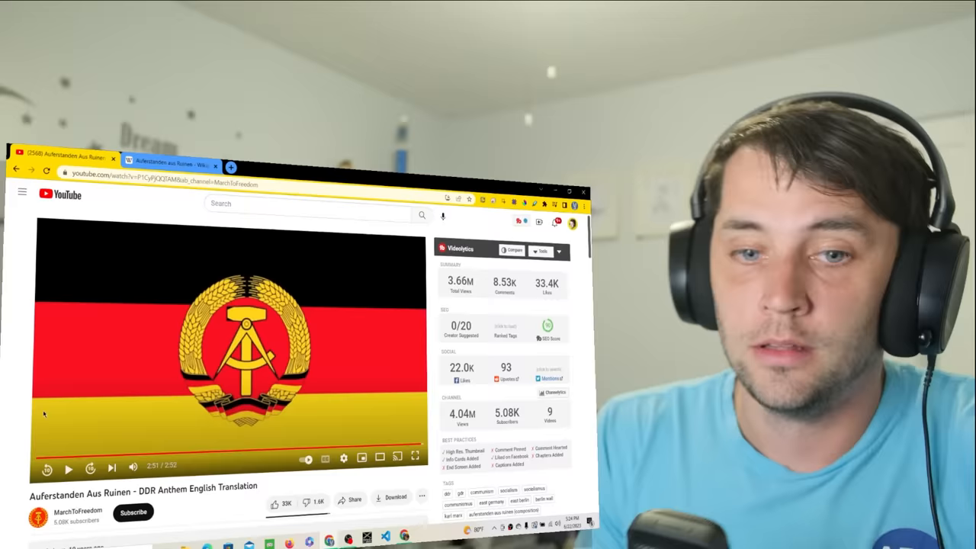
# Scroll down the page while the DDR anthem translation video finishes
pyautogui.scroll(-3)
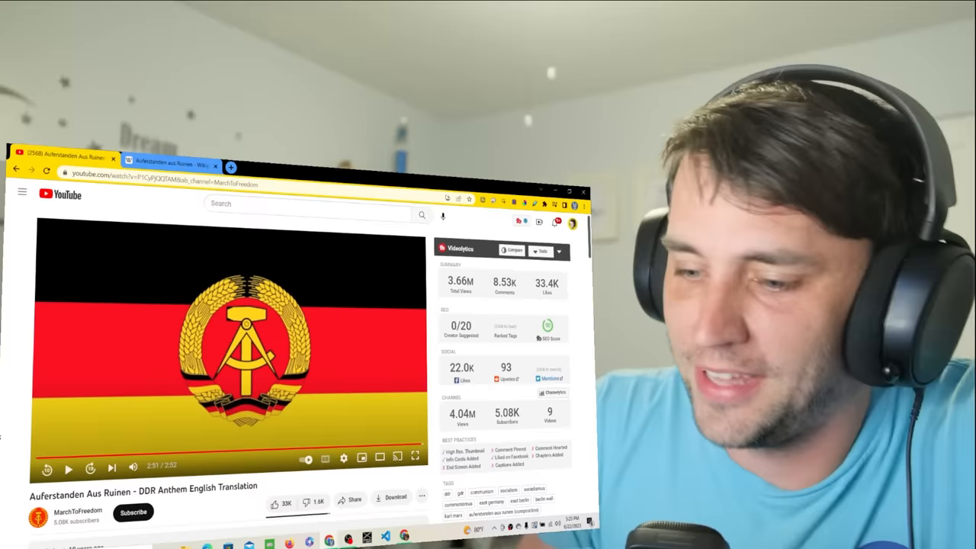
pyautogui.scroll(-3)
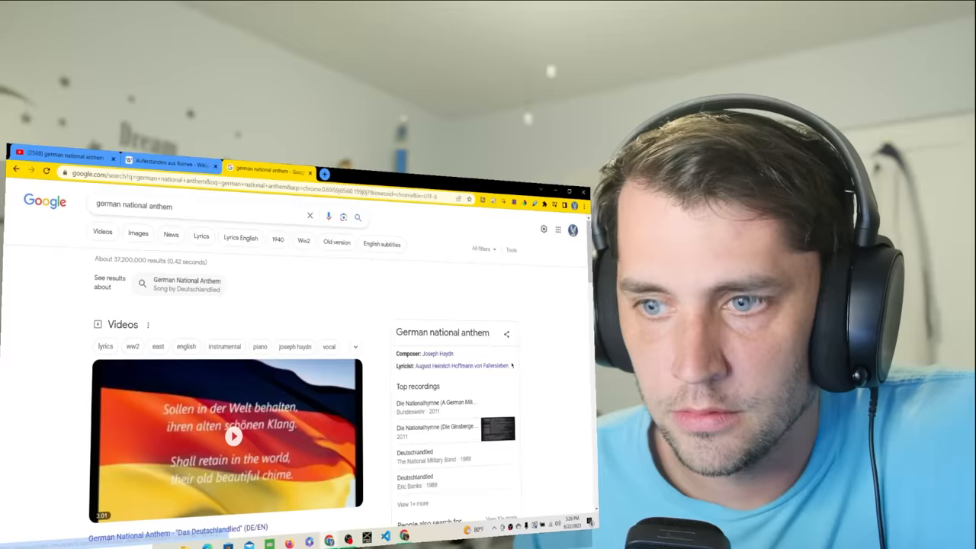
# Scroll Google's 'german national anthem' results down to the Deutschlandlied videos and 'People also ask'
pyautogui.scroll(-3)
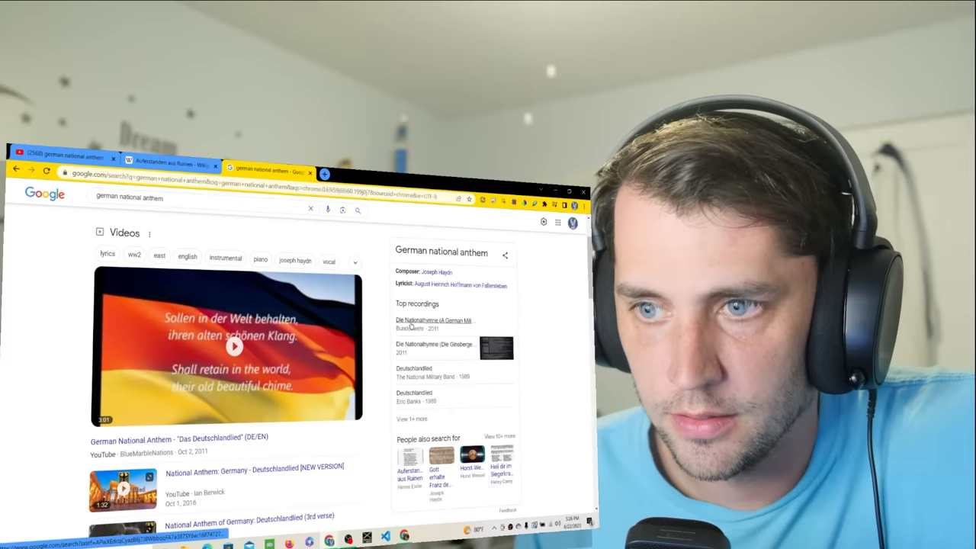
pyautogui.scroll(-3)
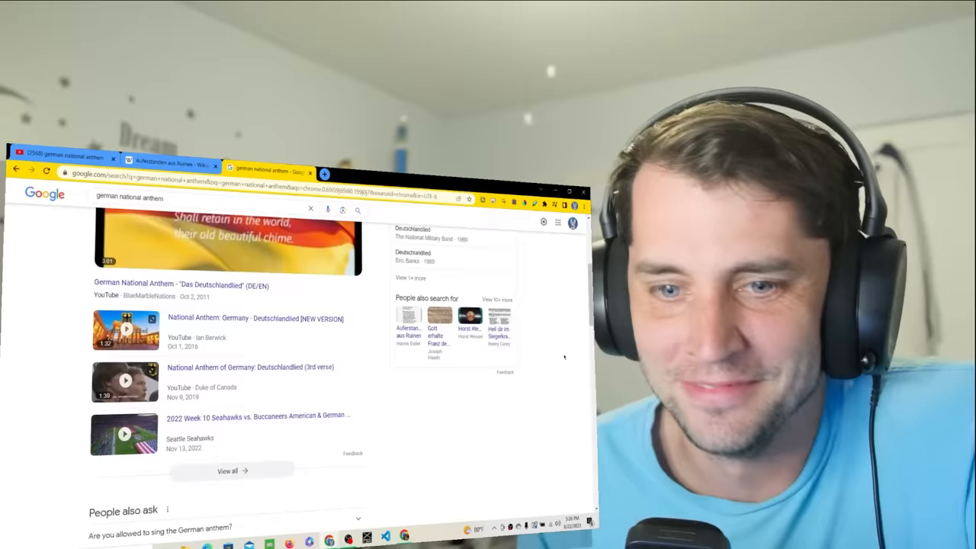
# Alternate between the YouTube results and the Deutschlandlied and Auferstanden aus Ruinen articles, ending on YouTube
pyautogui.click(267, 171)
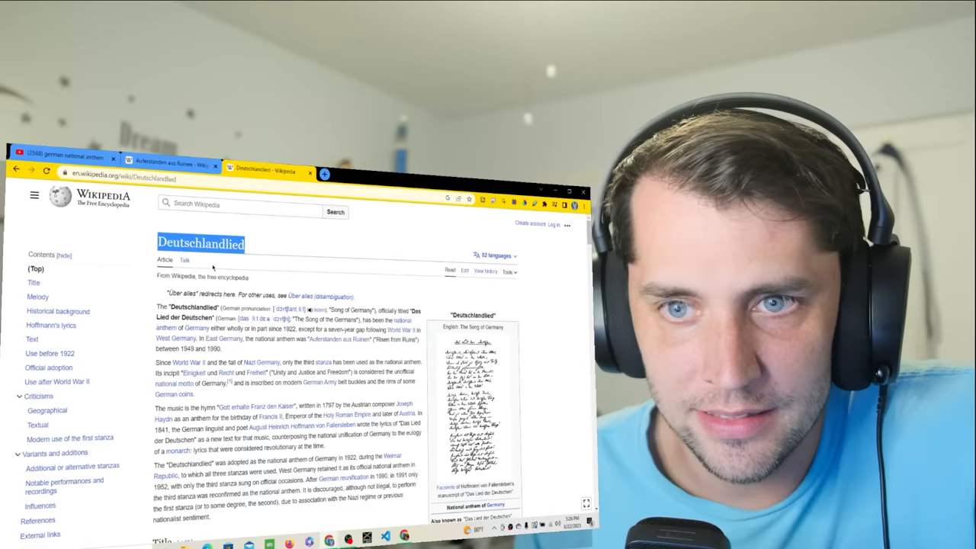
pyautogui.click(65, 157)
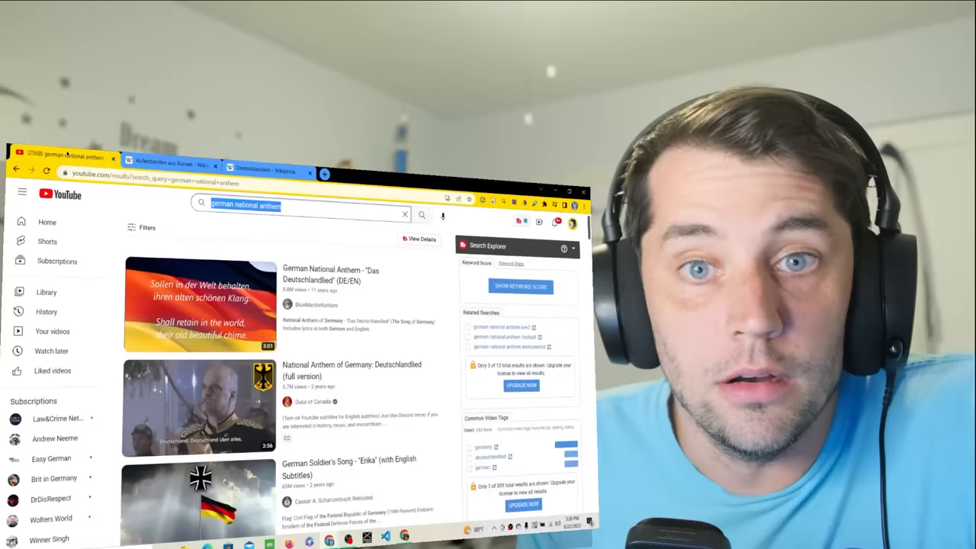
pyautogui.click(267, 173)
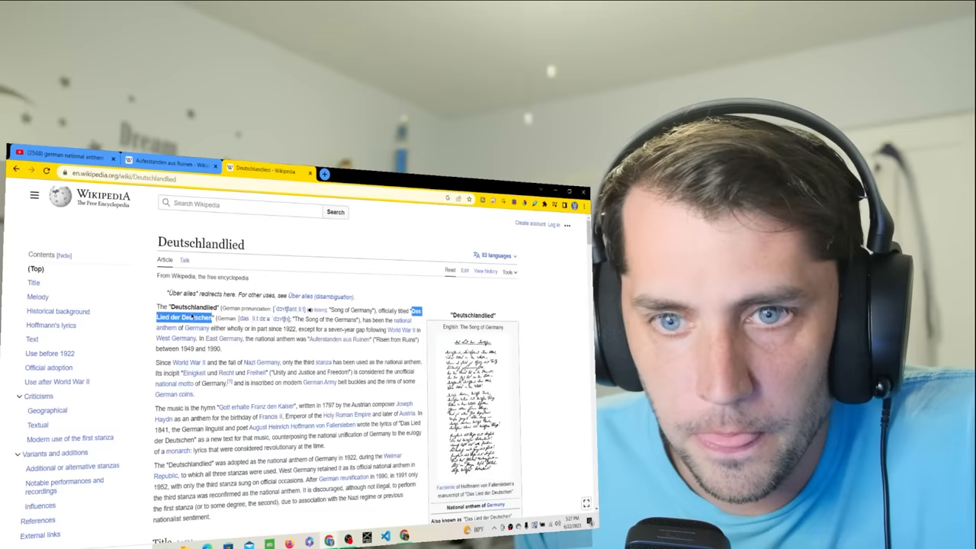
pyautogui.click(65, 158)
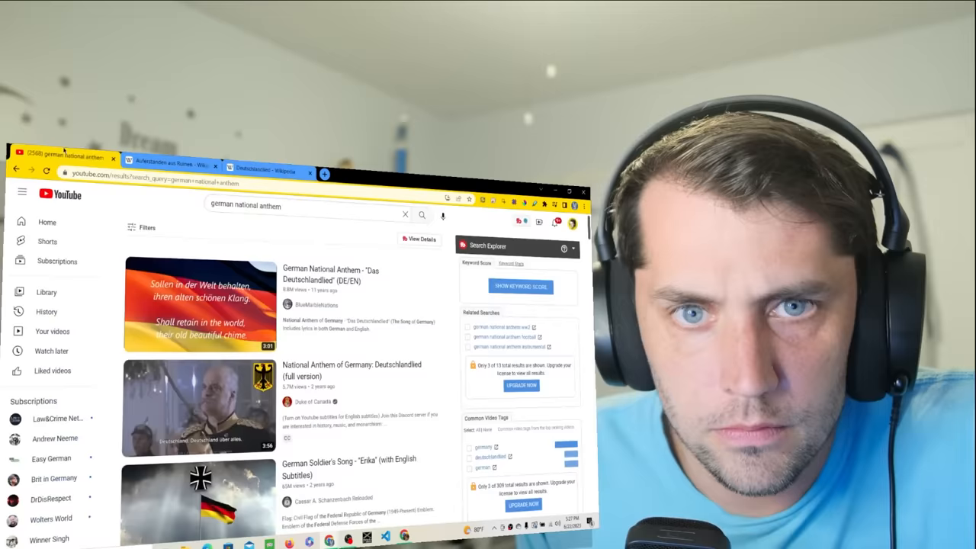
pyautogui.click(267, 171)
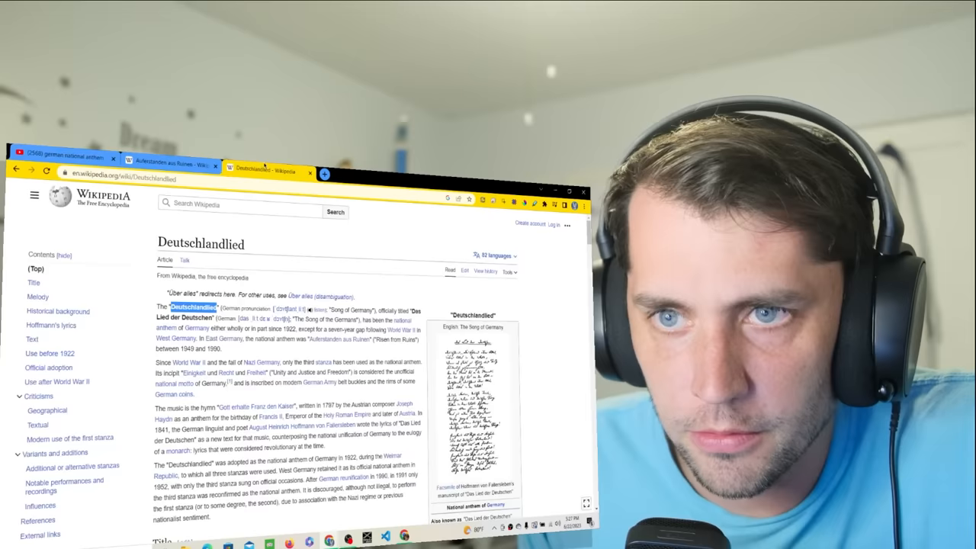
pyautogui.click(65, 157)
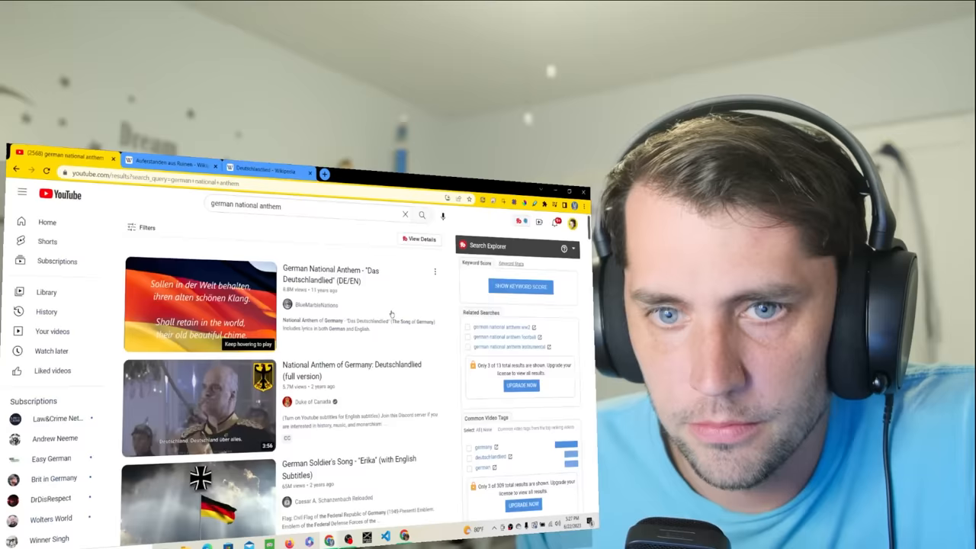
pyautogui.click(172, 163)
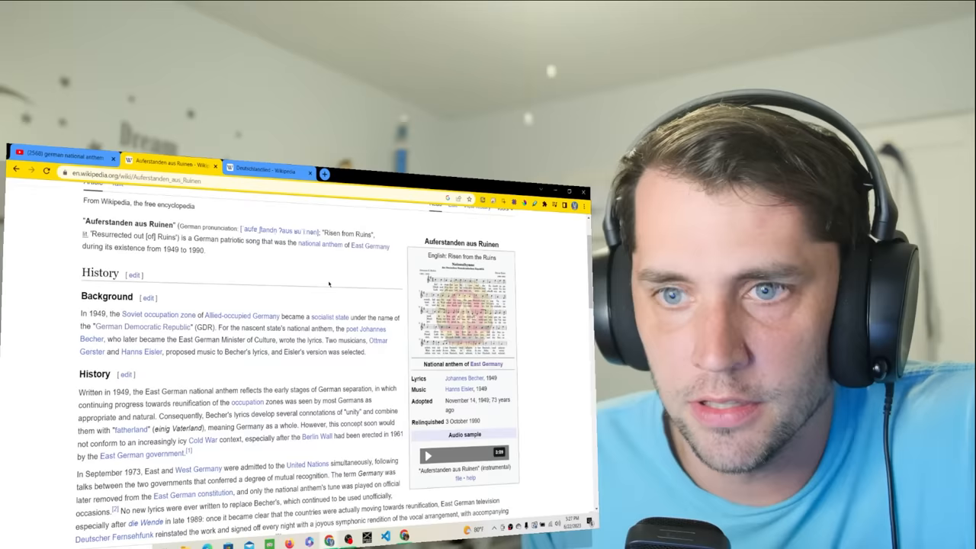
pyautogui.click(267, 168)
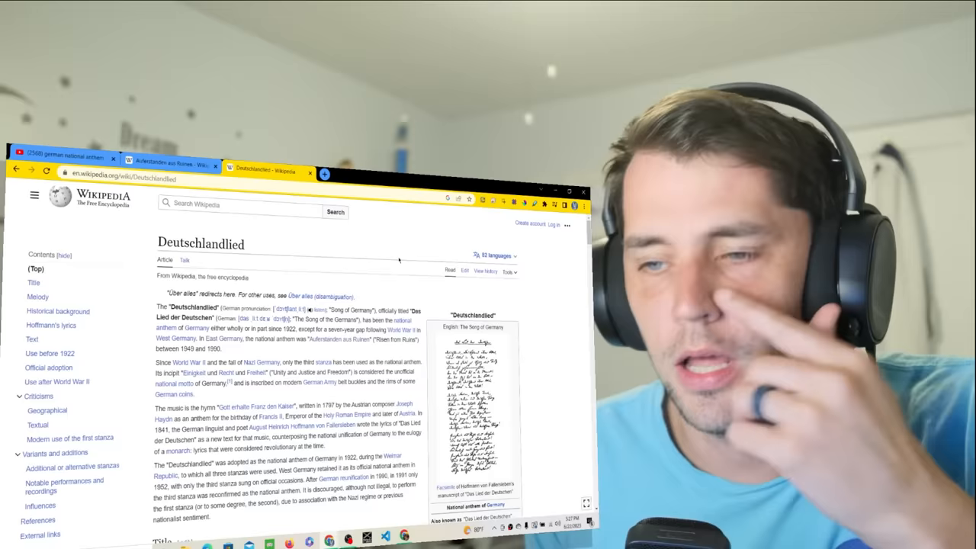
pyautogui.click(61, 157)
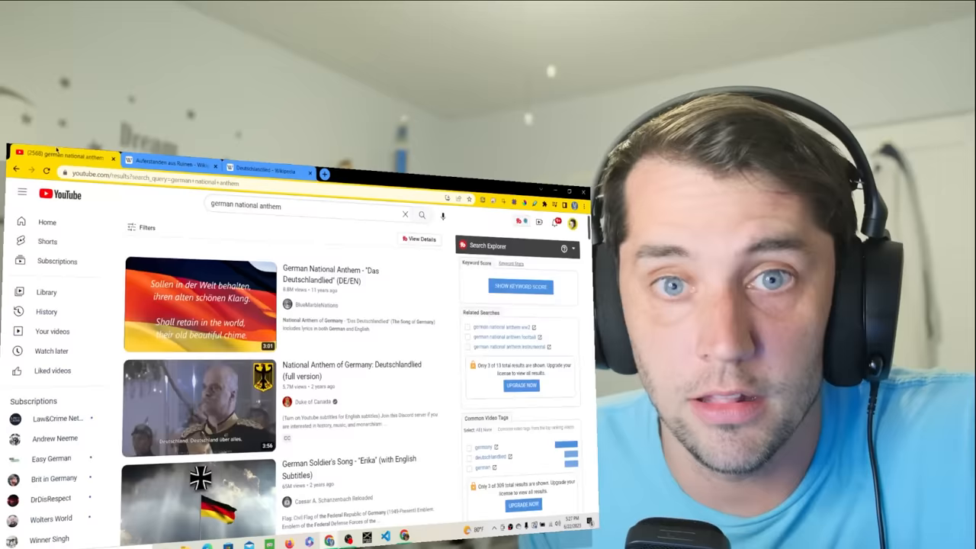